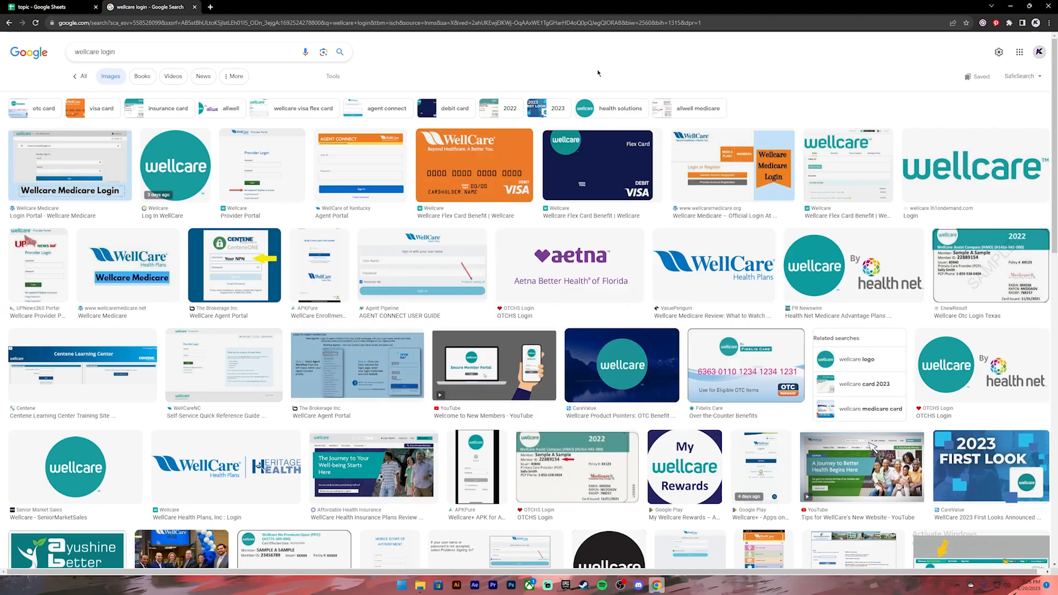
pyautogui.moveTo(378, 62)
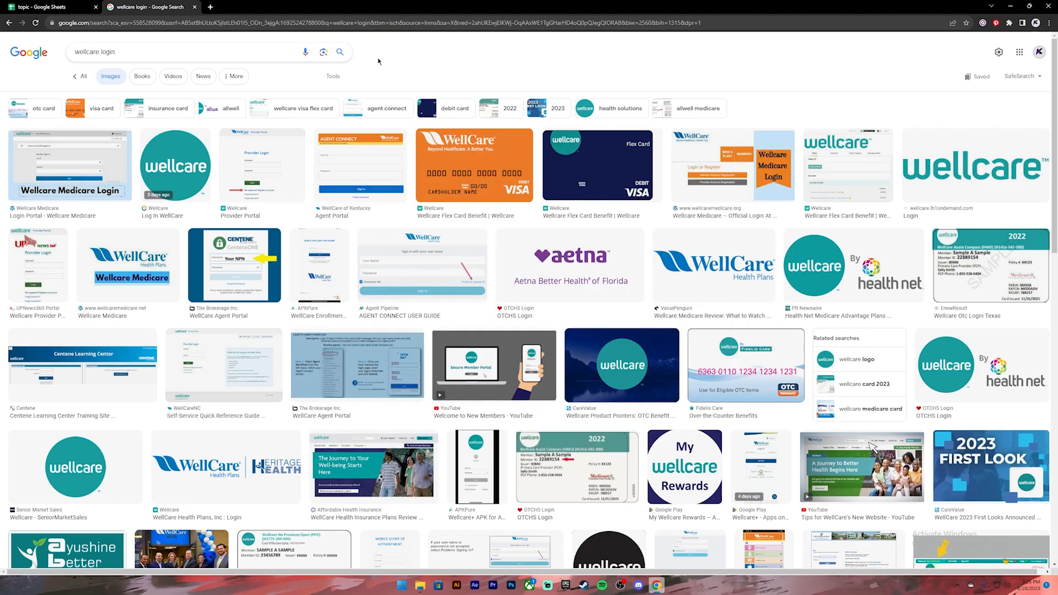
pyautogui.moveTo(413, 65)
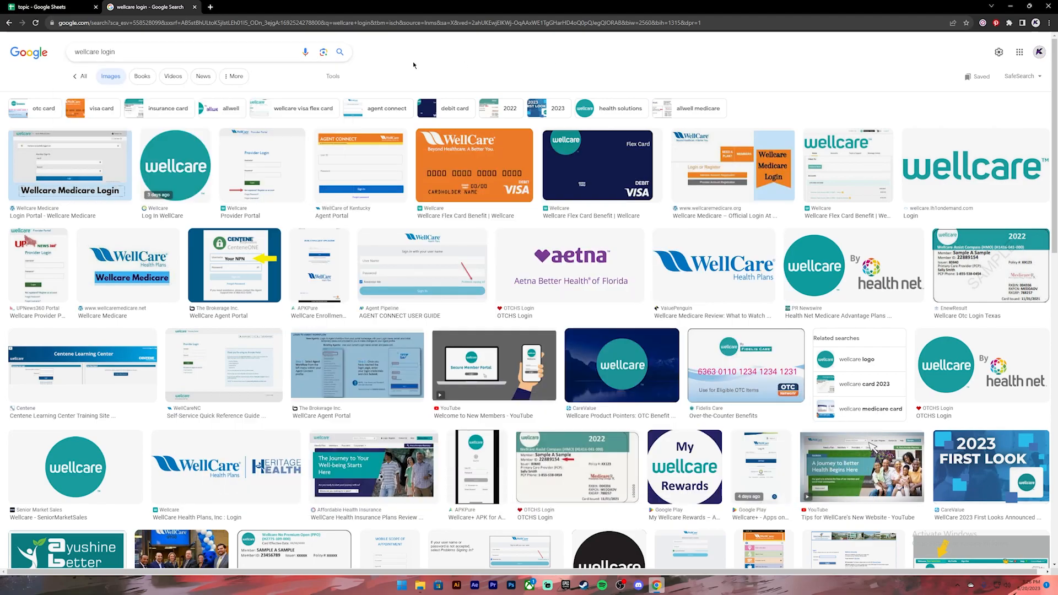
# Step: Show the regular web results for the 'wellcare login' search instead of images
pyautogui.click(81, 76)
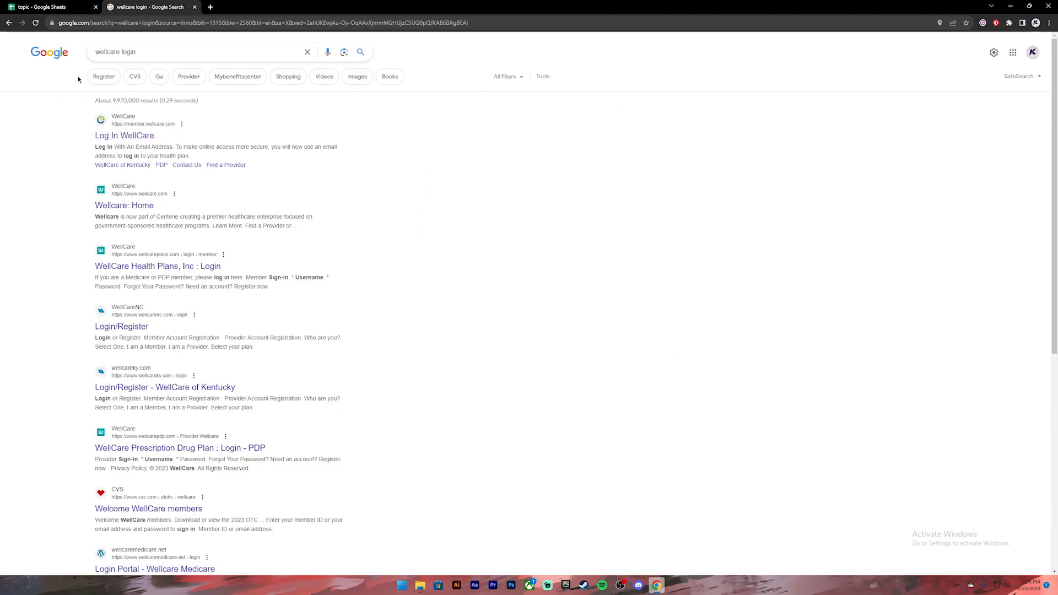
pyautogui.click(125, 135)
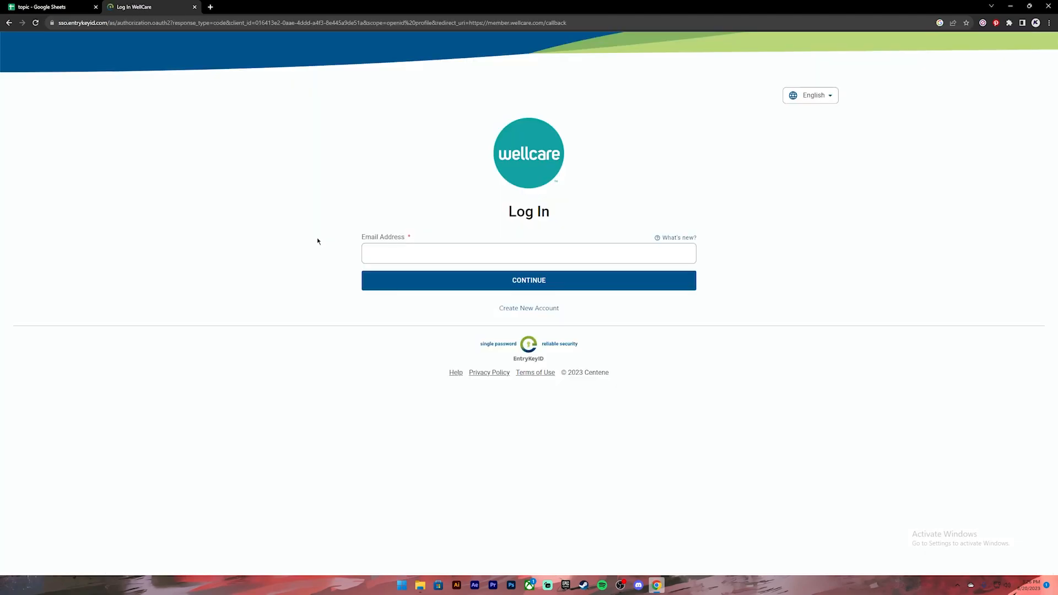
pyautogui.moveTo(372, 376)
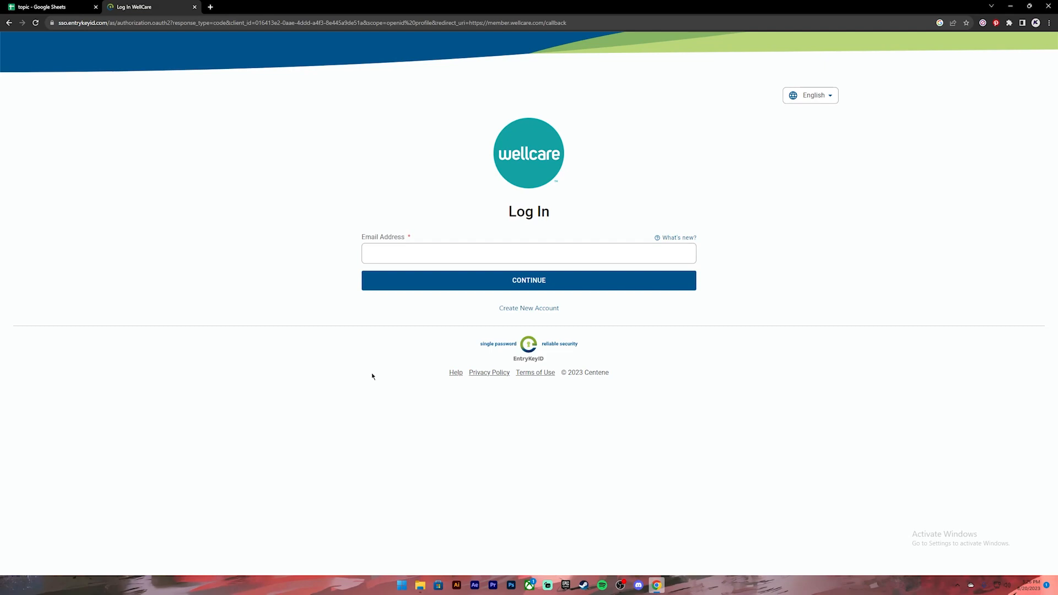
pyautogui.moveTo(528, 308)
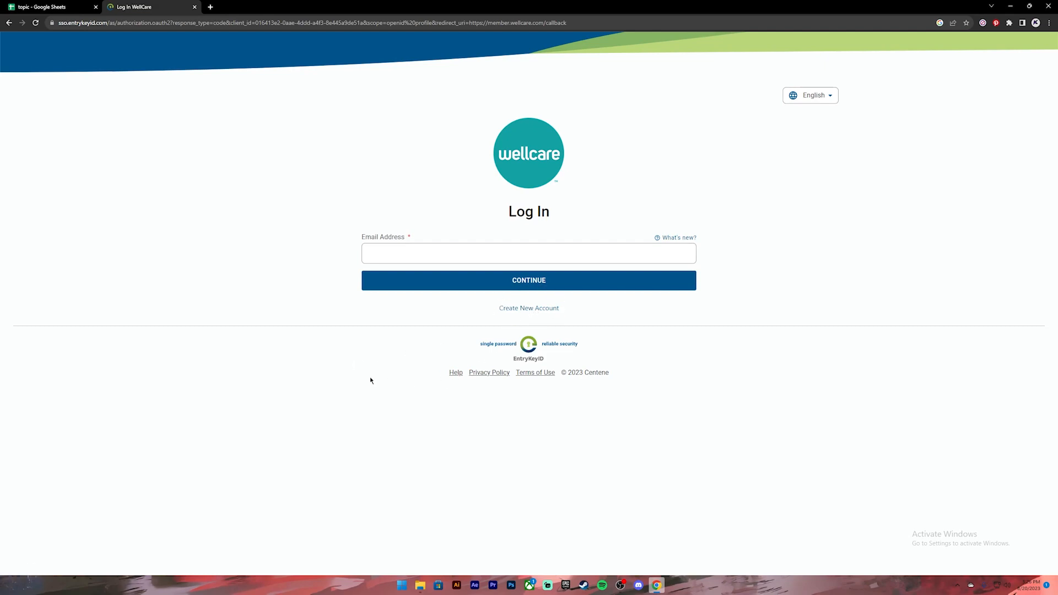
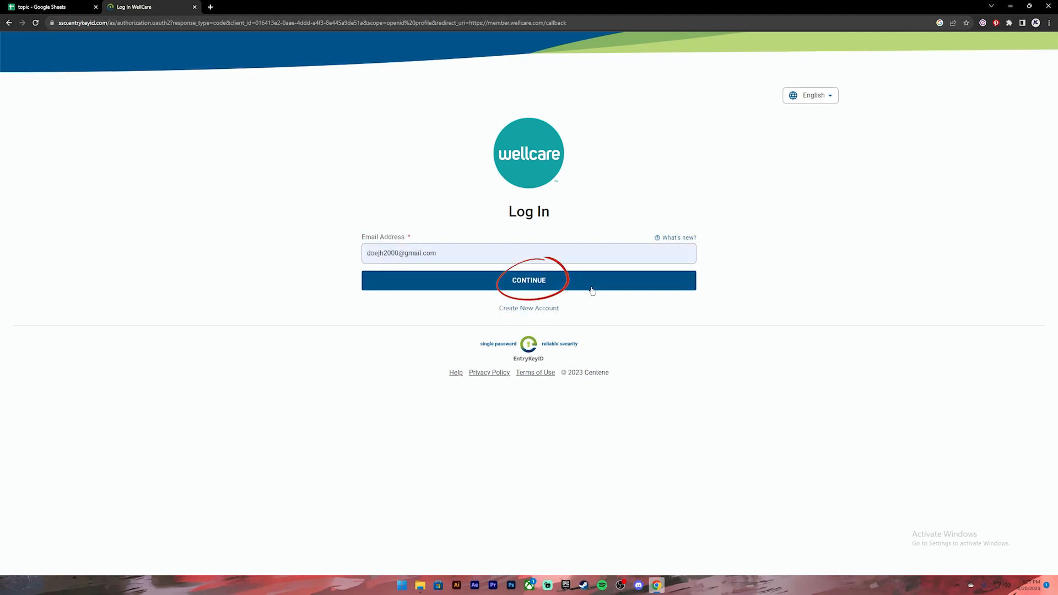
# Step: Continue to the password step and enter 'password' in the Password field
pyautogui.click(529, 280)
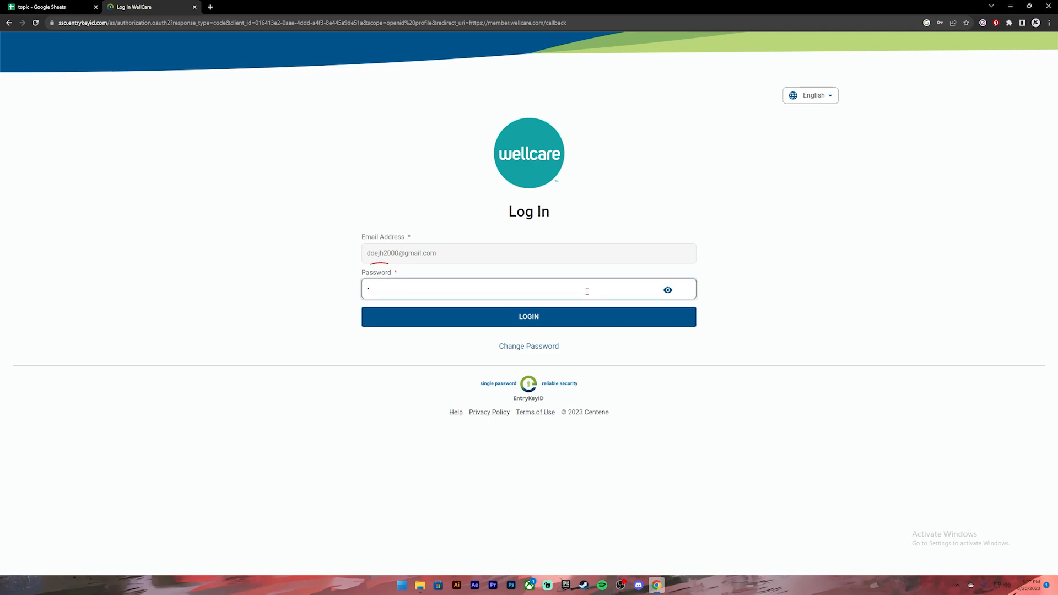
pyautogui.write('password')
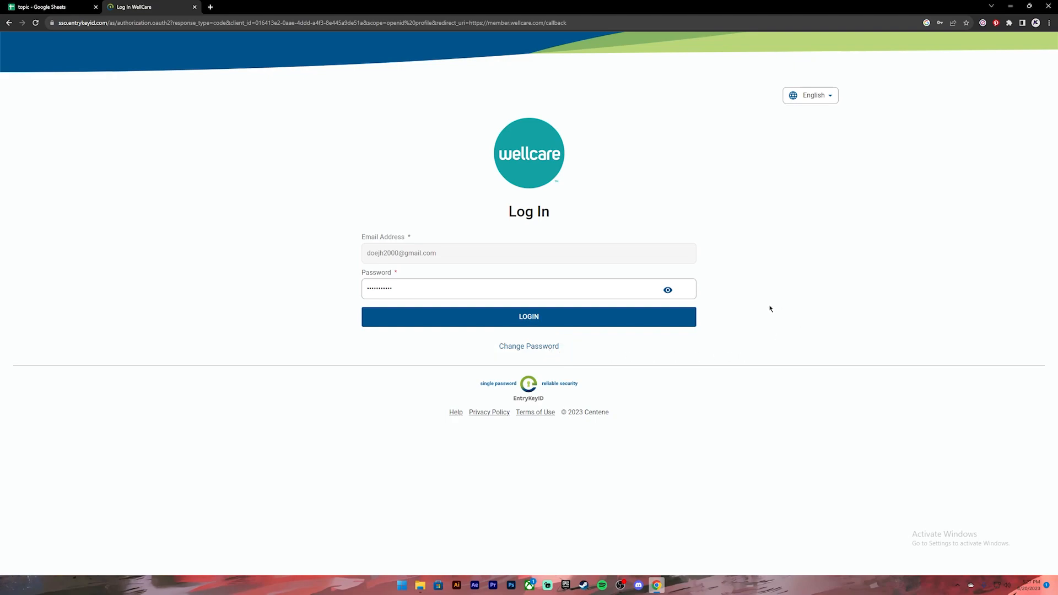
pyautogui.moveTo(756, 301)
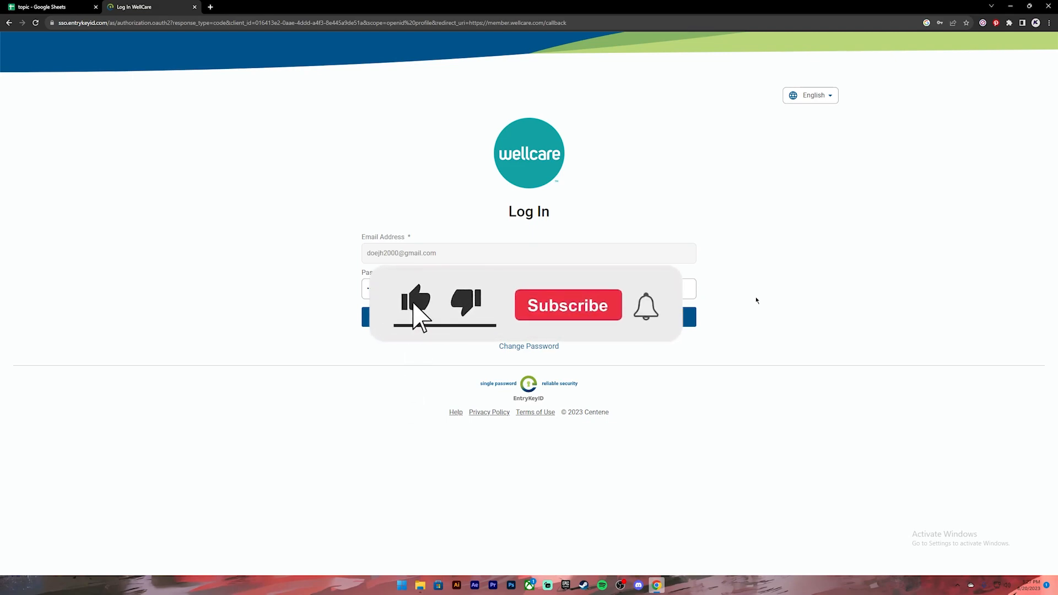
pyautogui.click(568, 305)
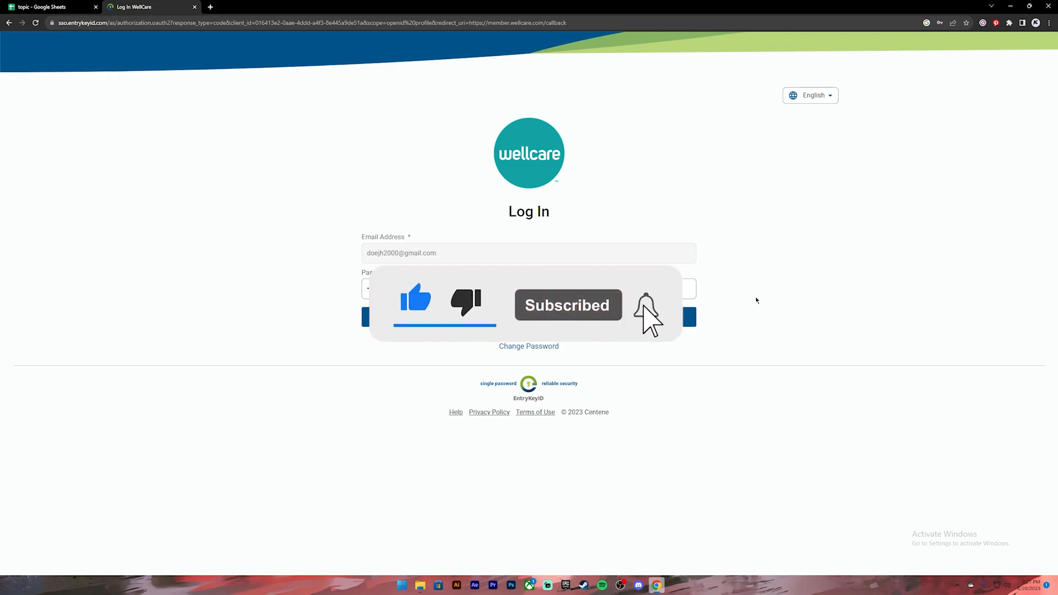
pyautogui.click(644, 305)
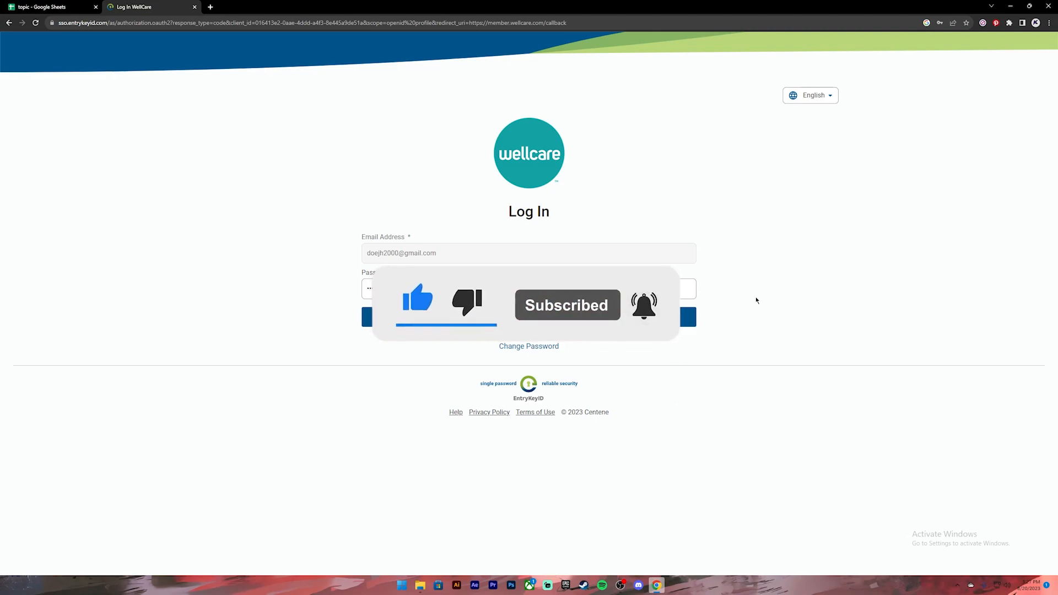